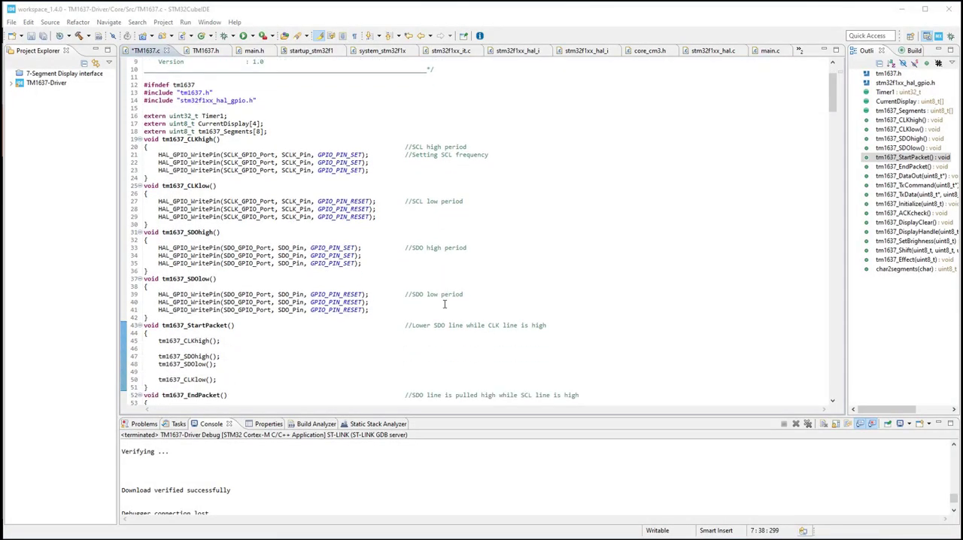
Scroll past TM1637.c and bring up the STM32F103C8Tx Pinout & Configuration view.
{"action": "scroll", "scroll_direction": "down", "scroll_amount": 3}
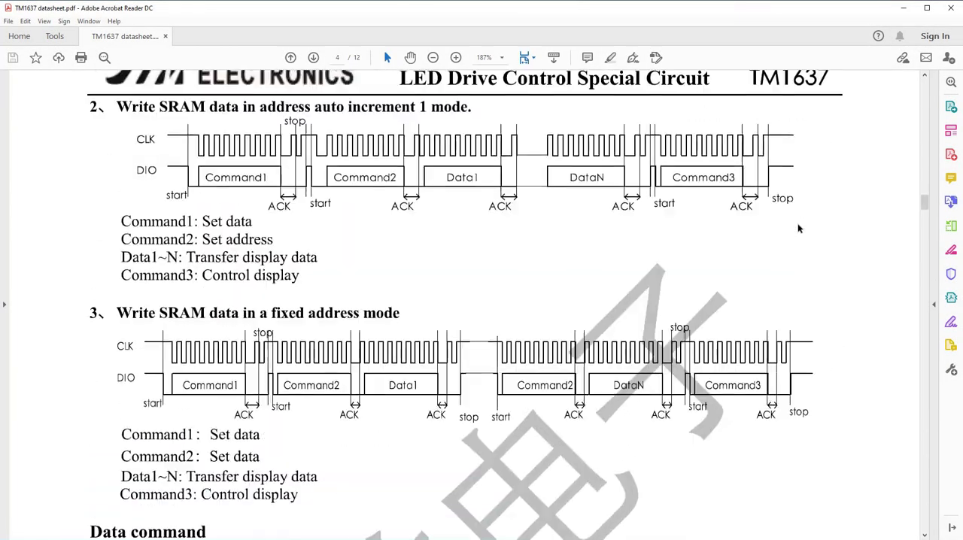
{"action": "scroll", "scroll_direction": "down", "scroll_amount": 3}
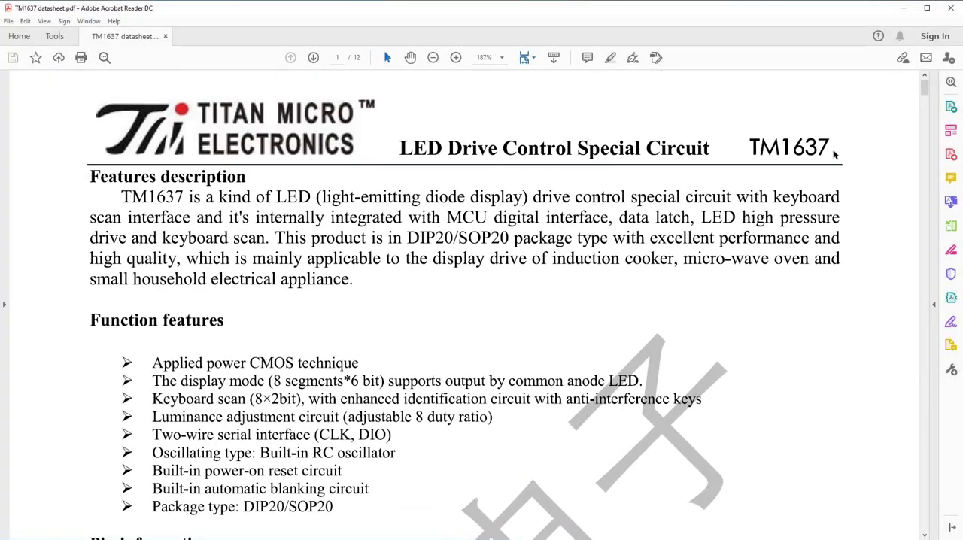
{"action": "scroll", "scroll_direction": "down", "scroll_amount": 3}
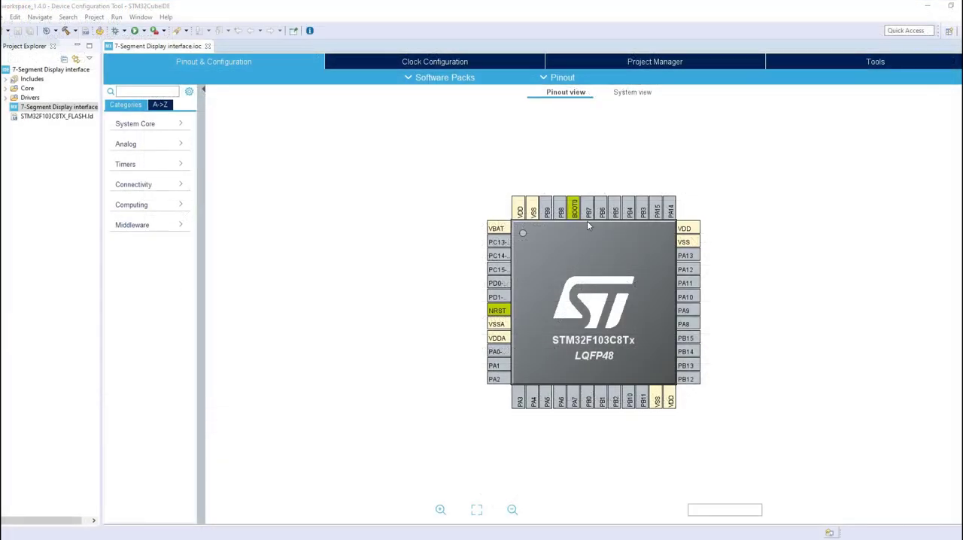
{"action": "left_click", "coordinate": [587, 207]}
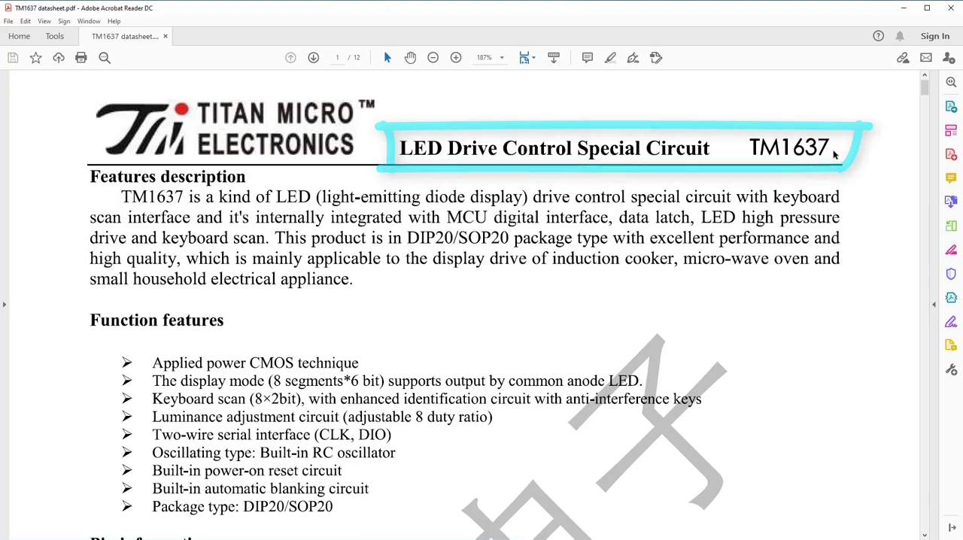
Scroll the TM1637 datasheet from the pin table down to the Reading Key Data Timing diagram.
{"action": "scroll", "scroll_direction": "down", "scroll_amount": 3}
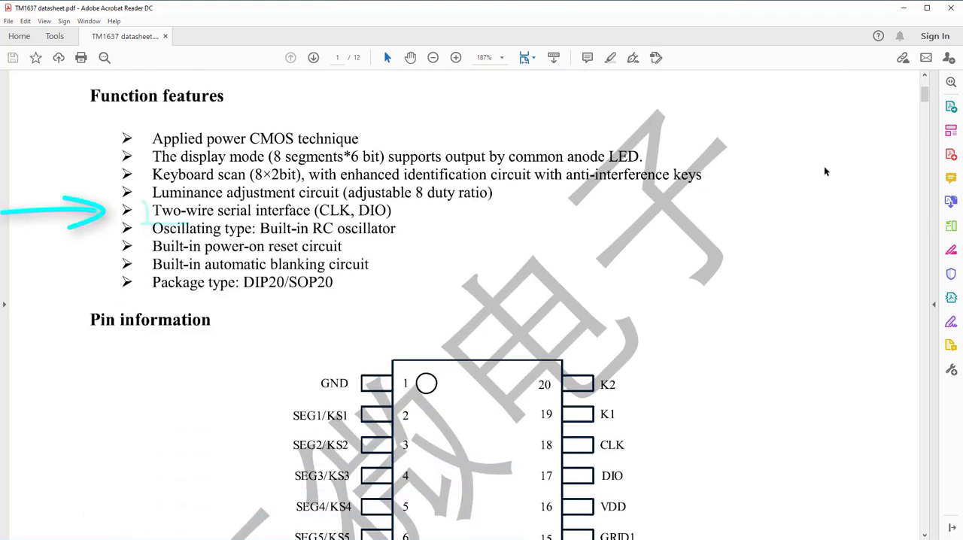
{"action": "left_click_drag", "start_coordinate": [141, 202], "coordinate": [410, 235]}
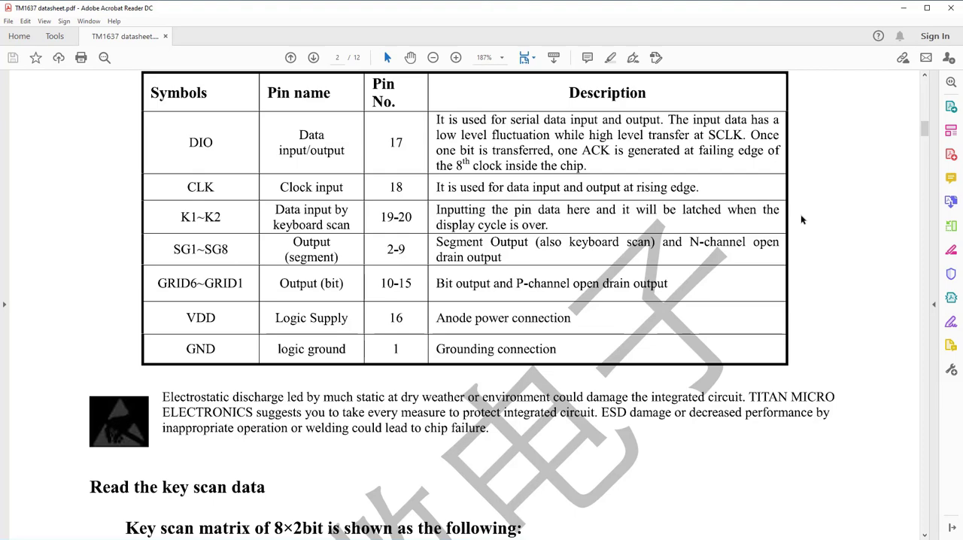
{"action": "scroll", "scroll_direction": "down", "scroll_amount": 3}
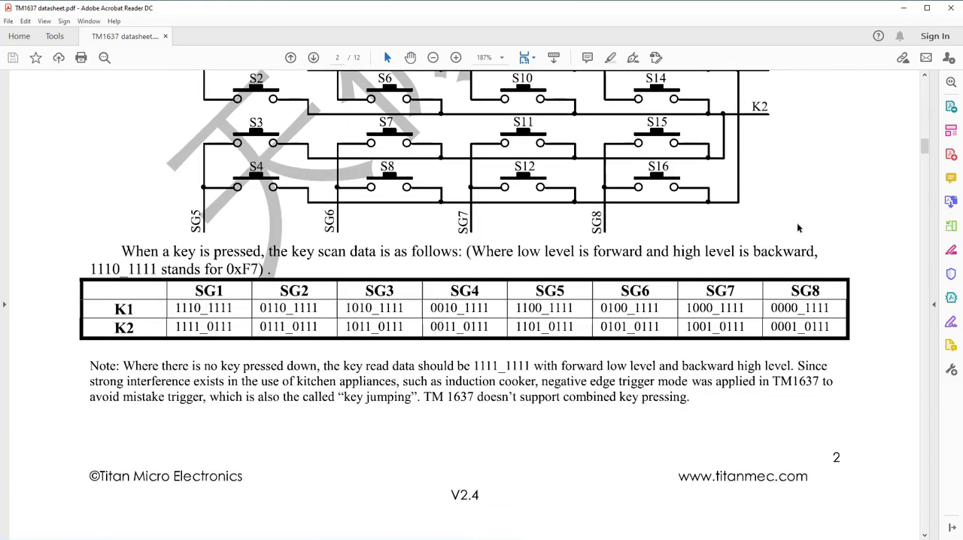
{"action": "scroll", "scroll_direction": "down", "scroll_amount": 3}
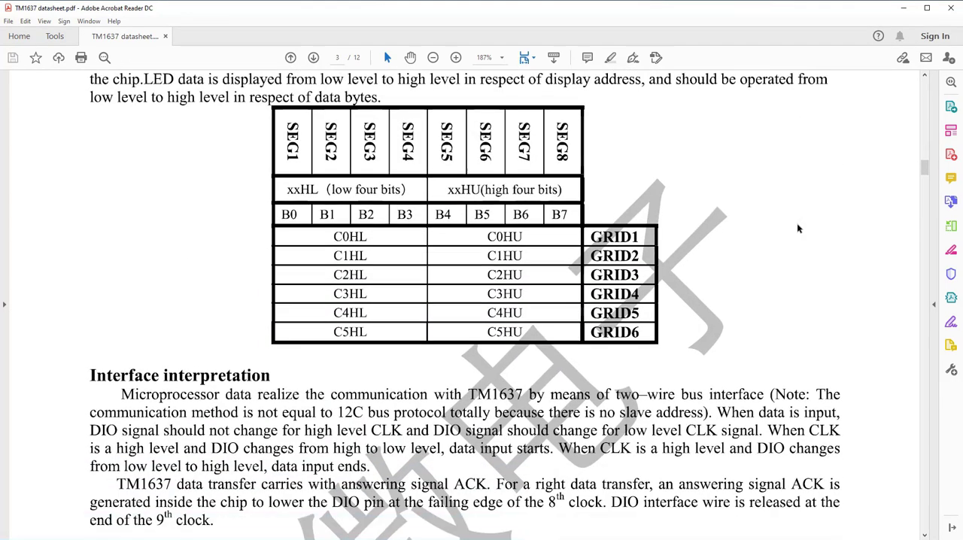
{"action": "scroll", "scroll_direction": "down", "scroll_amount": 3}
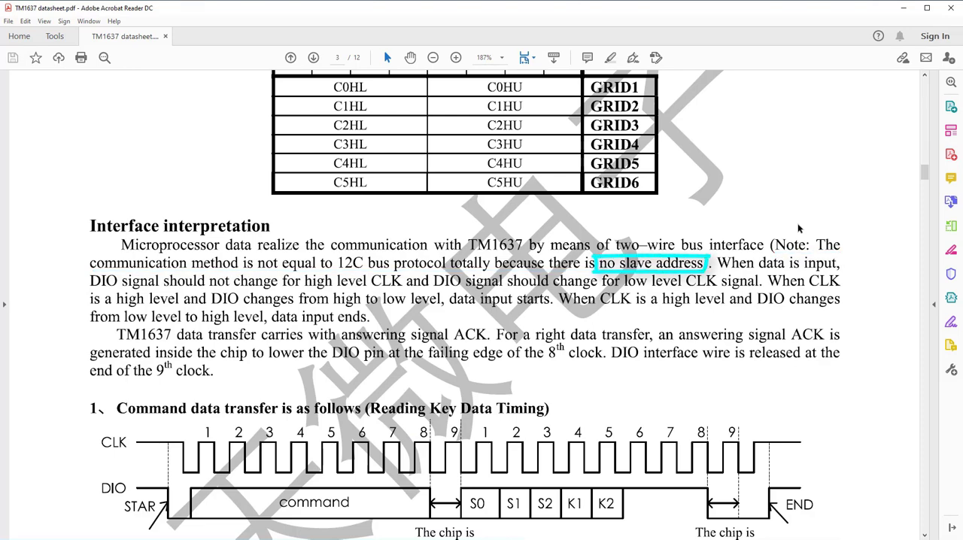
{"action": "scroll", "scroll_direction": "down", "scroll_amount": 3}
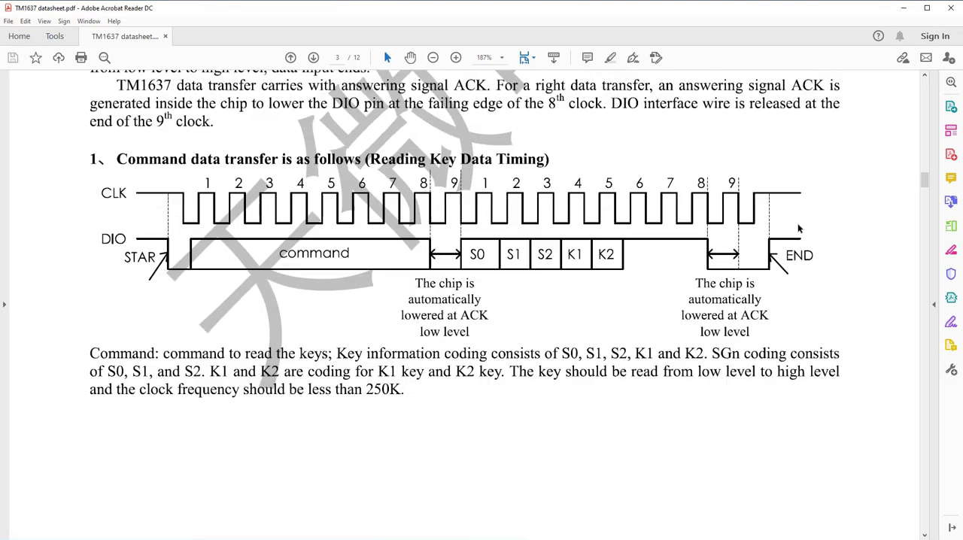
{"action": "scroll", "scroll_direction": "down", "scroll_amount": 3}
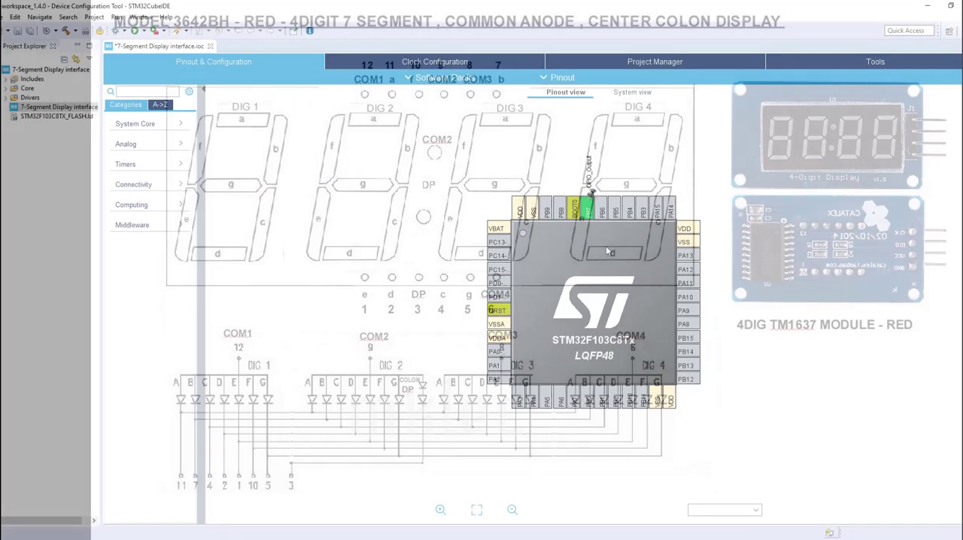
Return pin PB7 beside BOOT0 to Reset_State, unassigned.
{"action": "left_click", "coordinate": [587, 205]}
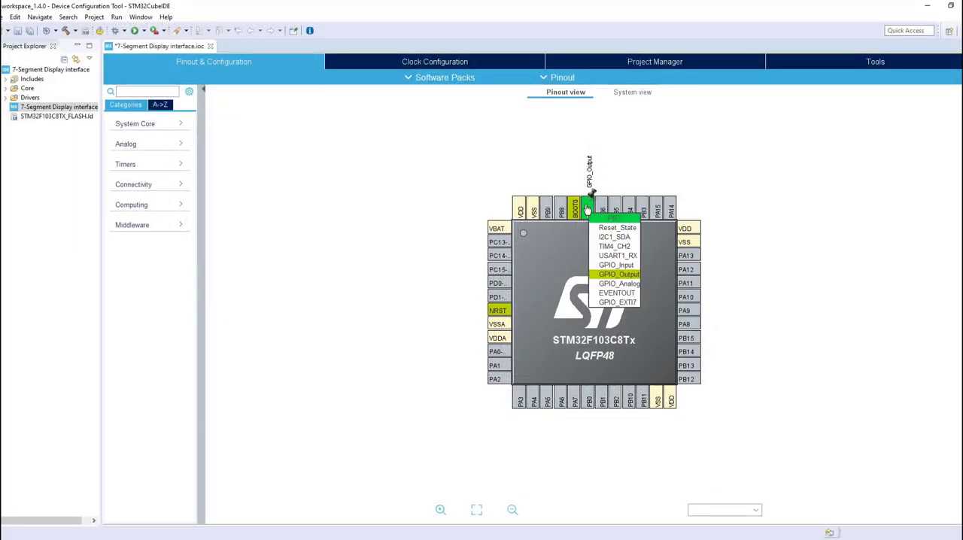
{"action": "left_click", "coordinate": [619, 274]}
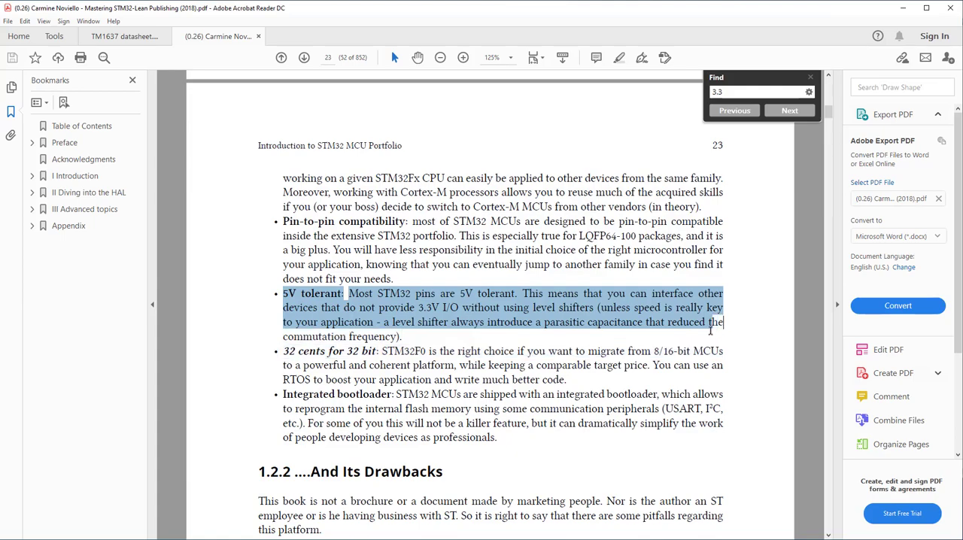
Mark the Mastering STM32 paragraph stating most STM32 pins are 5V tolerant.
{"action": "left_click", "coordinate": [641, 336]}
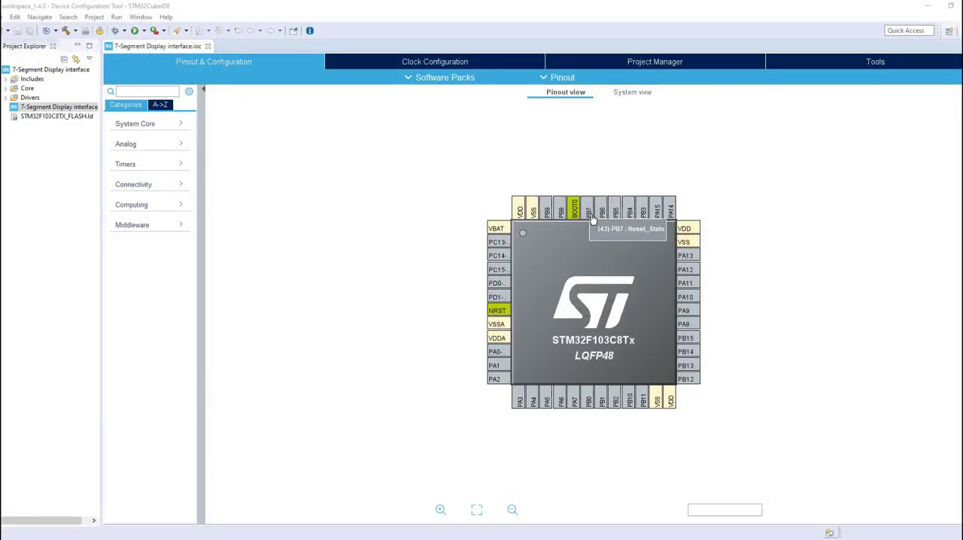
Make PB7 a GPIO output and give it a custom user label.
{"action": "left_click", "coordinate": [587, 209]}
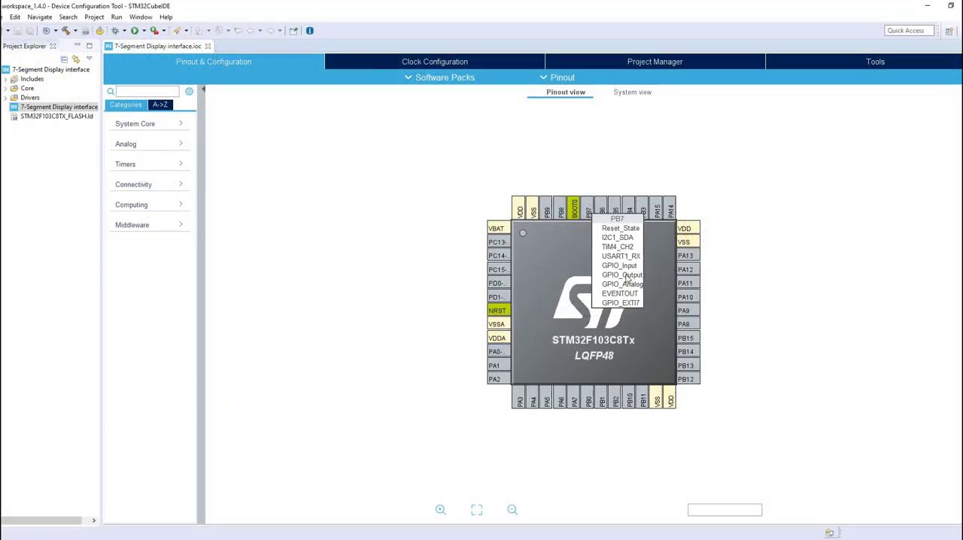
{"action": "left_click", "coordinate": [622, 274]}
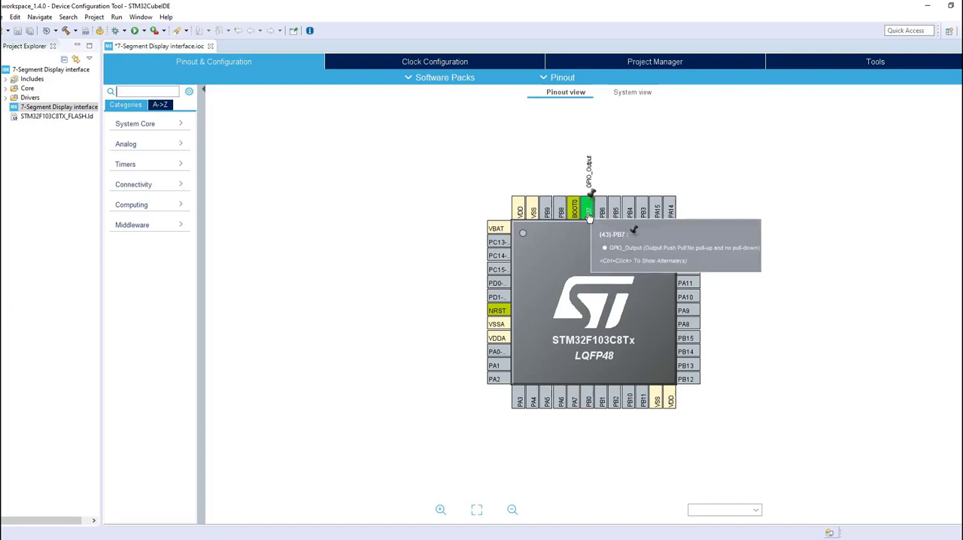
{"action": "right_click", "coordinate": [588, 211]}
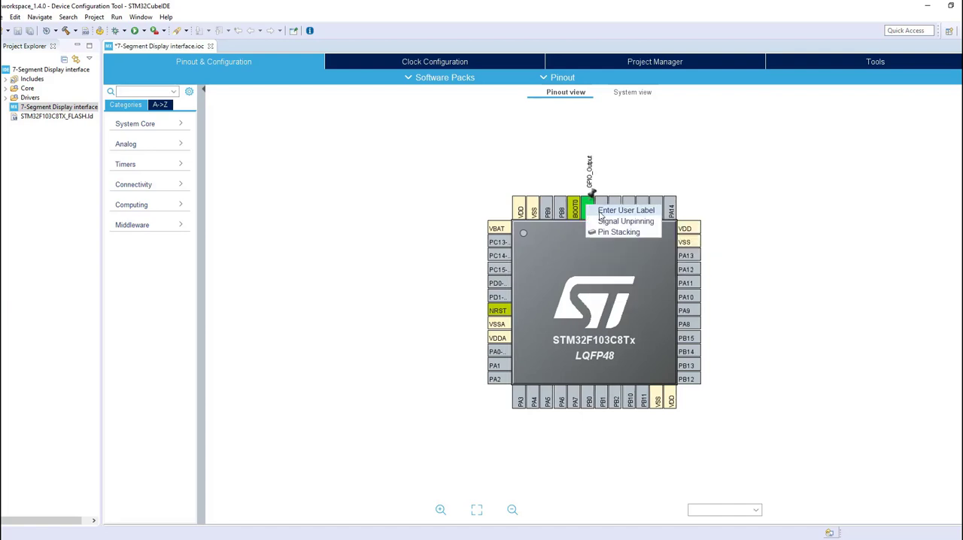
{"action": "left_click", "coordinate": [626, 210]}
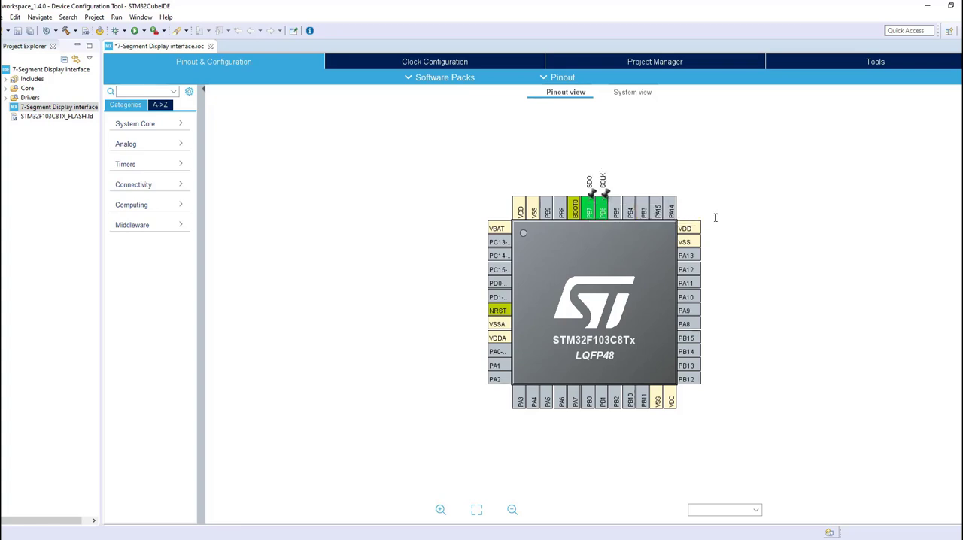
Set SYS Debug to Serial Wire and RCC HSE to Crystal/Ceramic Resonator.
{"action": "left_click", "coordinate": [160, 105]}
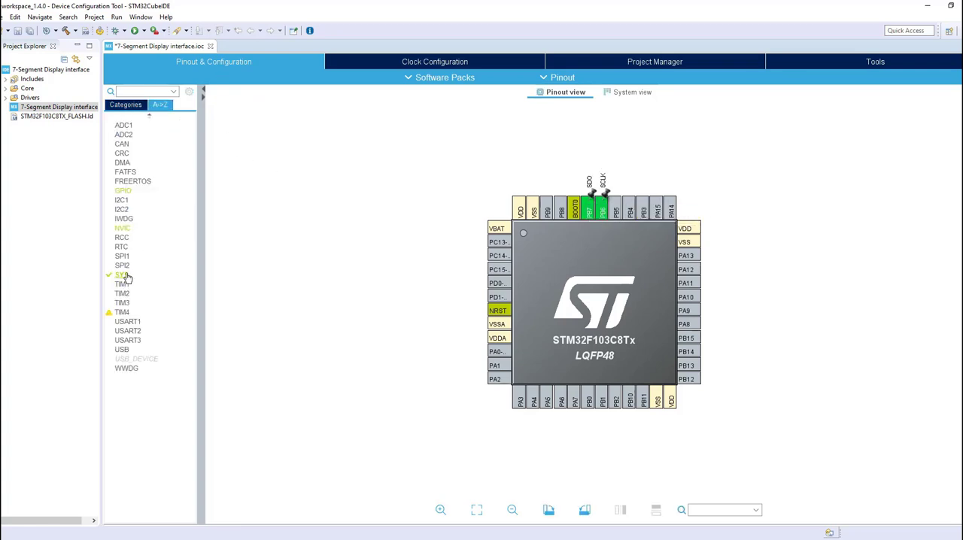
{"action": "left_click", "coordinate": [121, 274]}
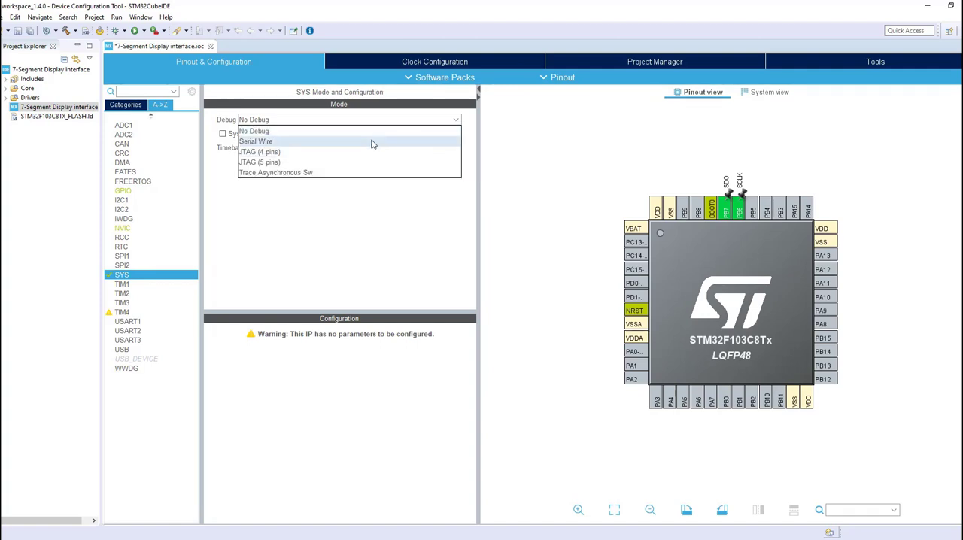
{"action": "left_click", "coordinate": [256, 141]}
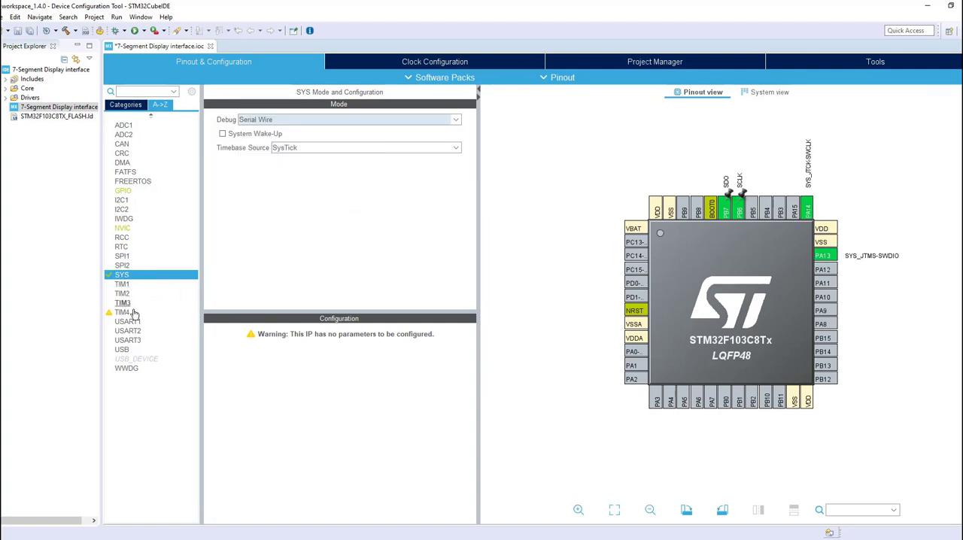
{"action": "left_click", "coordinate": [121, 238]}
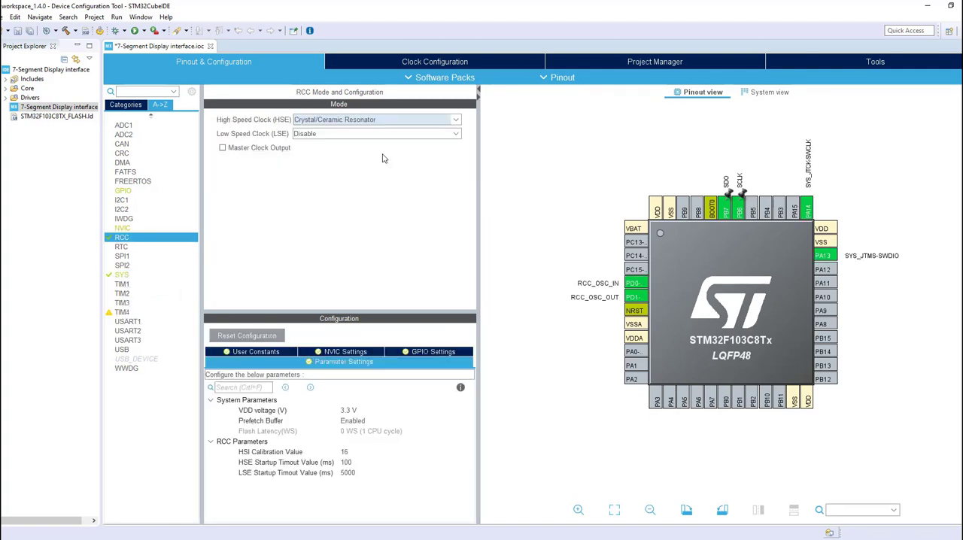
{"action": "left_click", "coordinate": [433, 60]}
{"action": "type", "text": "72"}
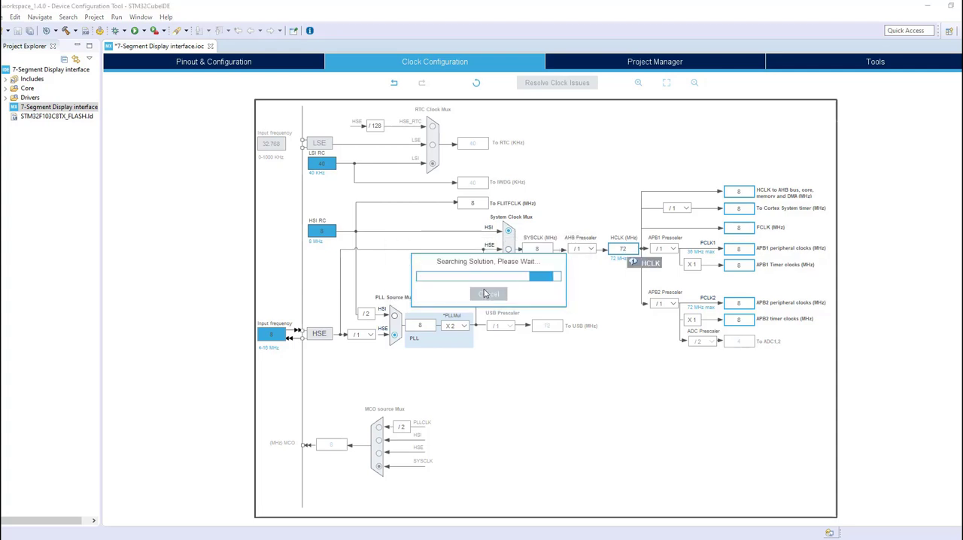
Accept the automatic clock solver so HCLK reaches 72 MHz.
{"action": "left_click", "coordinate": [214, 60]}
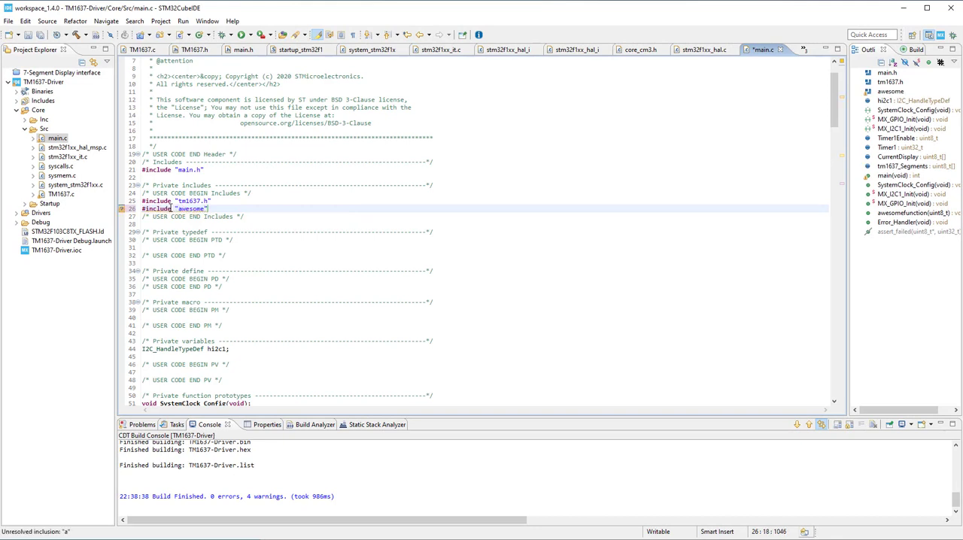
Add #include "awesomelibrary.h", uint8_t awesomevariable = 10 and an awesomefunction call in main.c.
{"action": "type", "text": "library.h"}
{"action": "type", "text": "uint8_"}
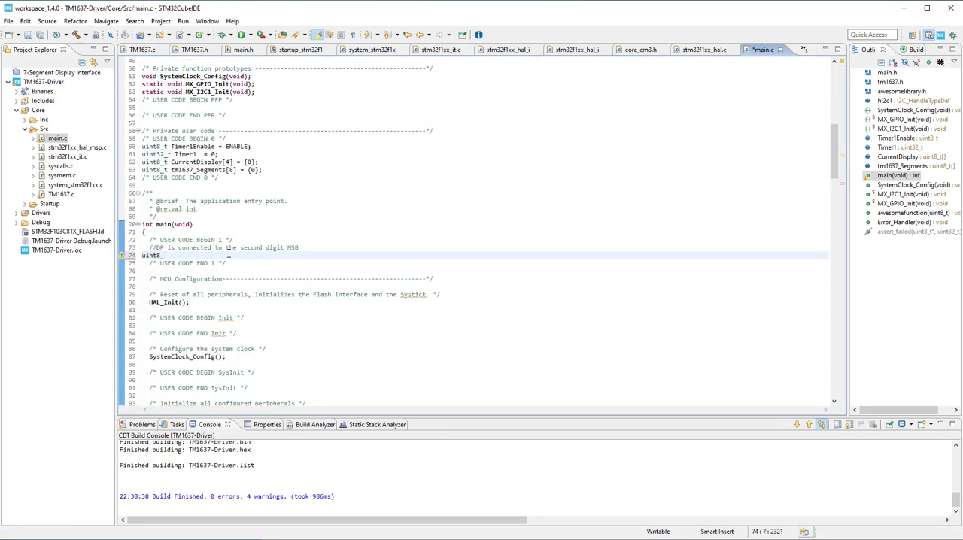
{"action": "type", "text": "awesomeval"}
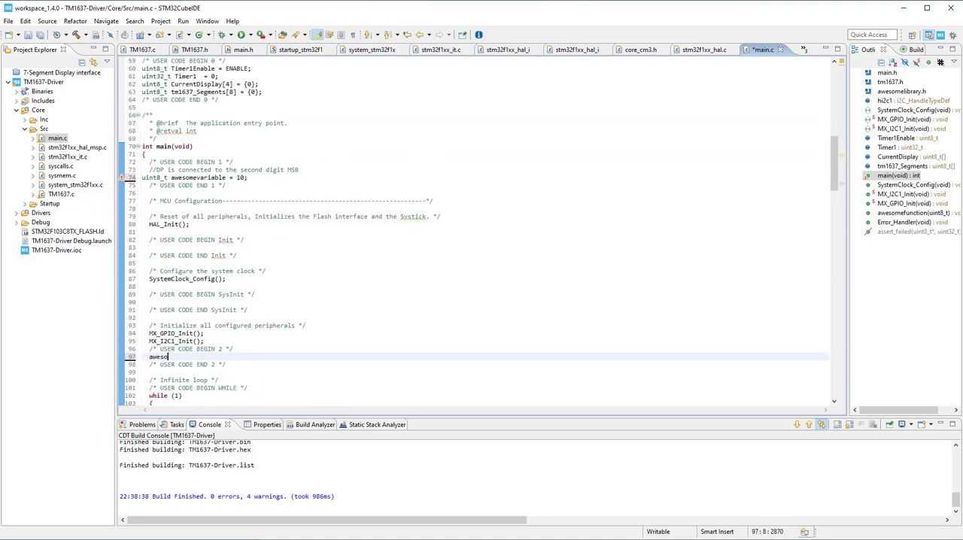
{"action": "type", "text": "fu"}
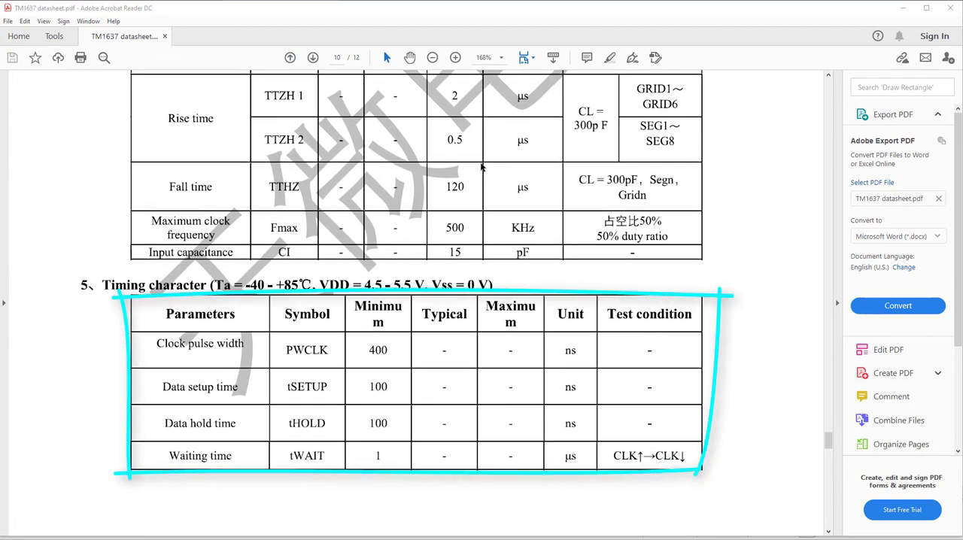
Scroll the datasheet to section 5, Timing character, with clock pulse width and setup/hold times.
{"action": "scroll", "scroll_direction": "down", "scroll_amount": 3}
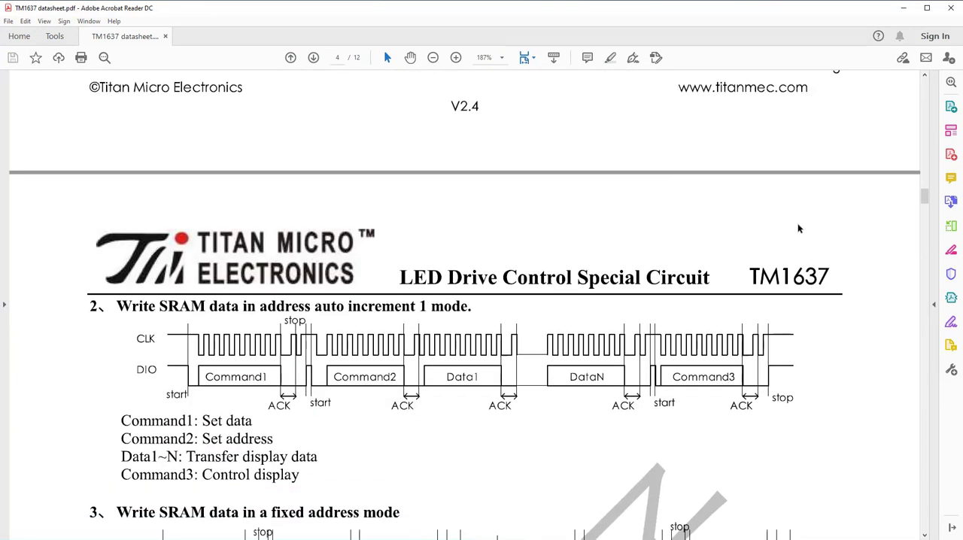
Scroll to page 4 showing the address auto-increment and fixed address write sequences.
{"action": "scroll", "scroll_direction": "down", "scroll_amount": 3}
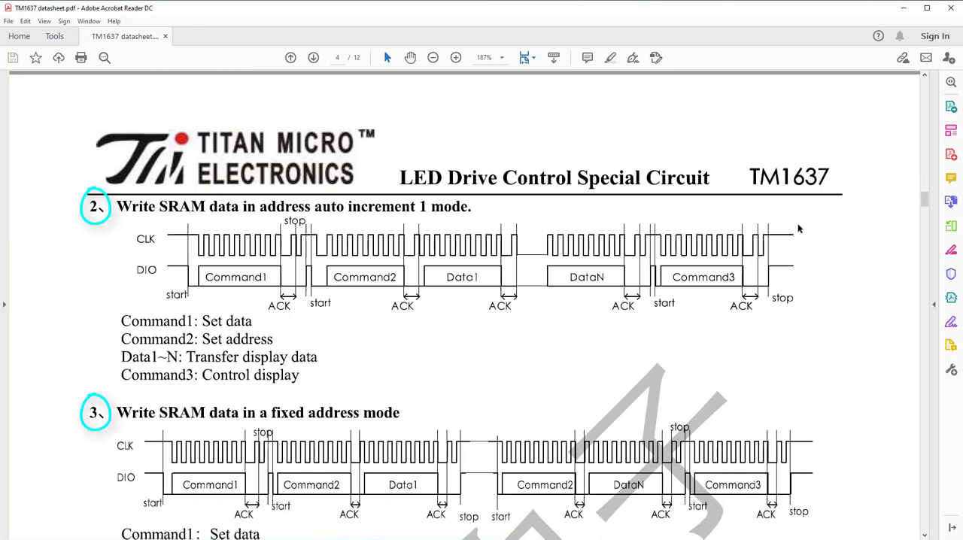
{"action": "double_click", "coordinate": [291, 206]}
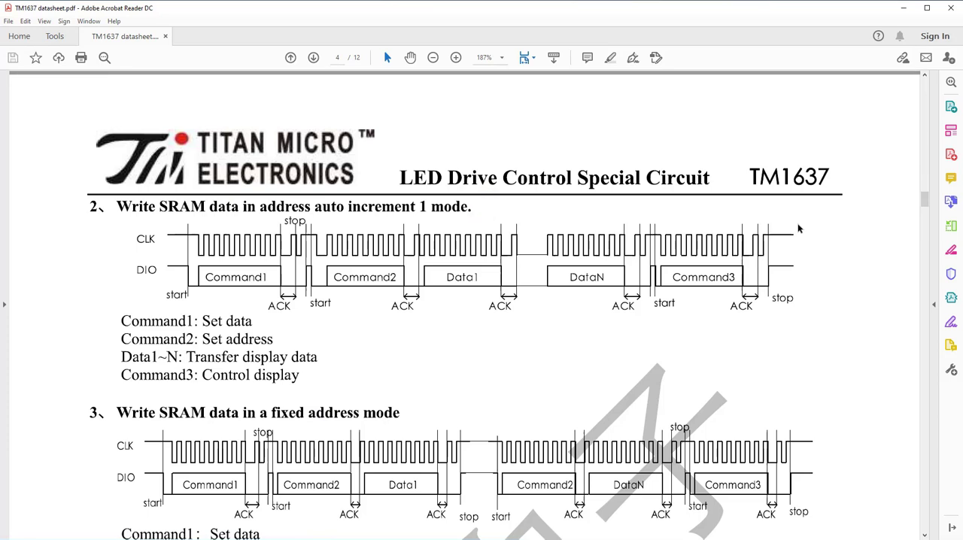
{"action": "left_click_drag", "start_coordinate": [111, 308], "coordinate": [249, 391]}
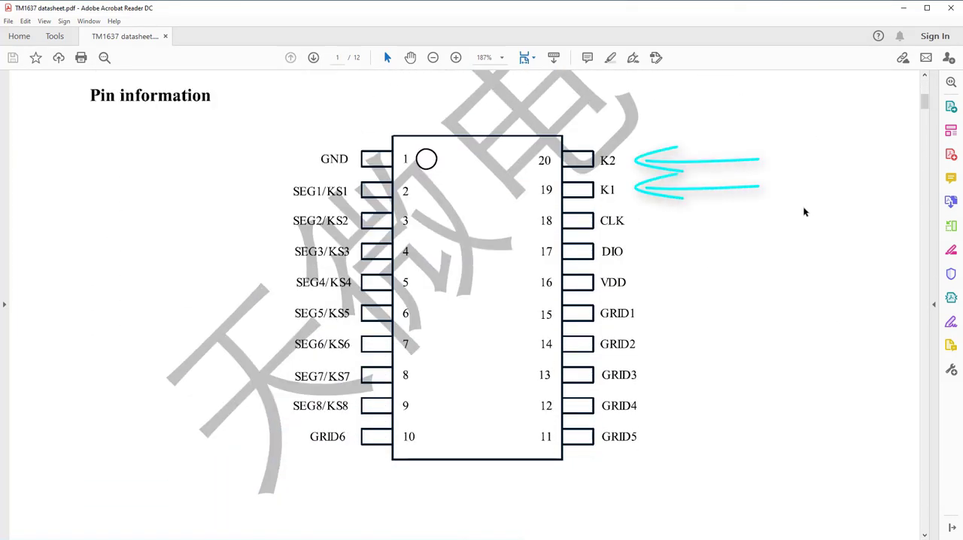
{"action": "left_click", "coordinate": [313, 57]}
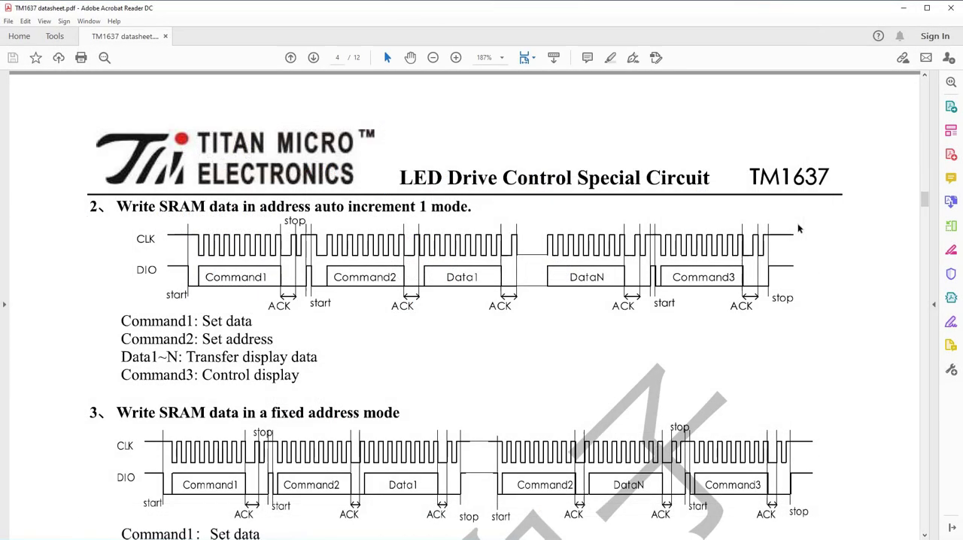
Select the Command3: Control display line, review the write timing diagram, and return to TM1637.c's data-out function.
{"action": "left_click_drag", "start_coordinate": [452, 373], "coordinate": [334, 373]}
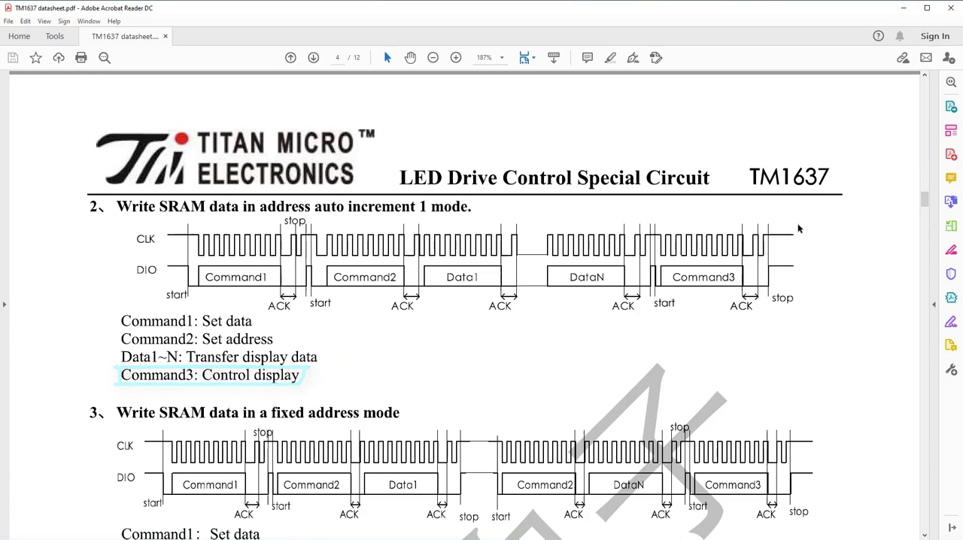
{"action": "scroll", "scroll_direction": "down", "scroll_amount": 3}
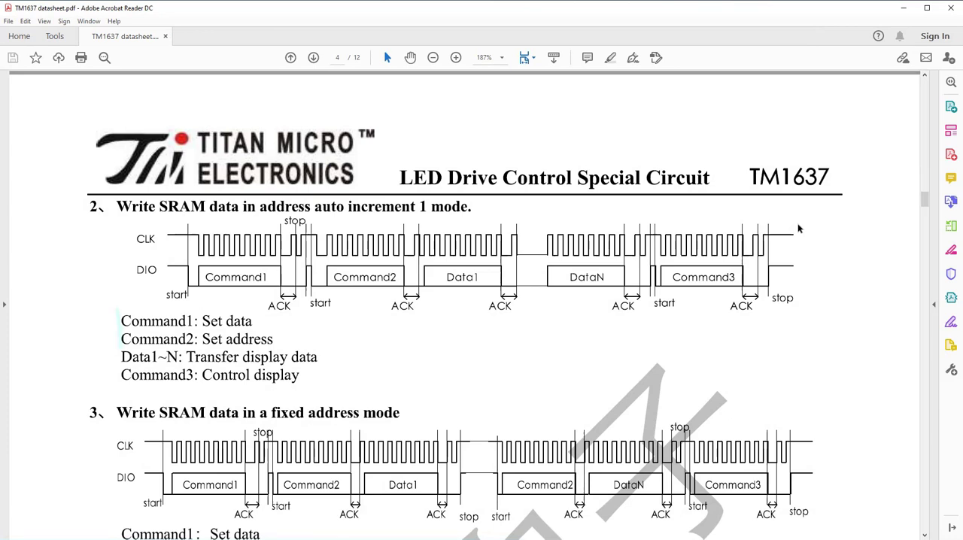
{"action": "left_click_drag", "start_coordinate": [117, 310], "coordinate": [328, 388]}
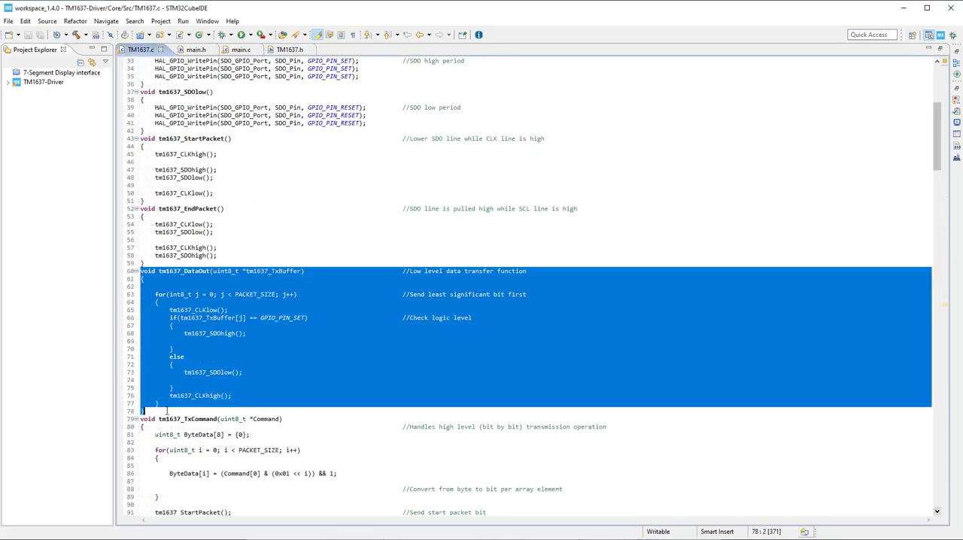
{"action": "left_click", "coordinate": [165, 411]}
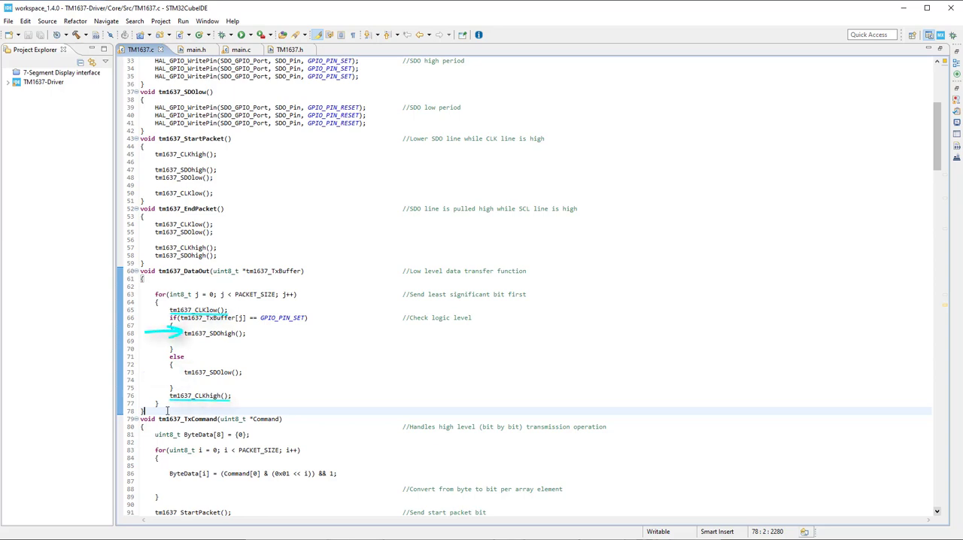
{"action": "scroll", "scroll_direction": "down", "scroll_amount": 3}
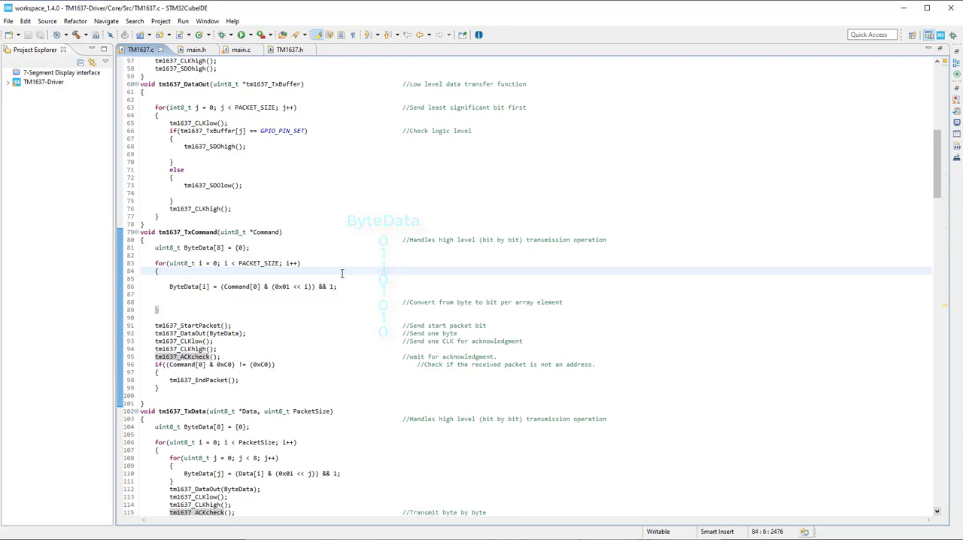
Scroll through tm1637_TxCommand before switching to the datasheet's Data1~N timing diagram.
{"action": "scroll", "scroll_direction": "down", "scroll_amount": 3}
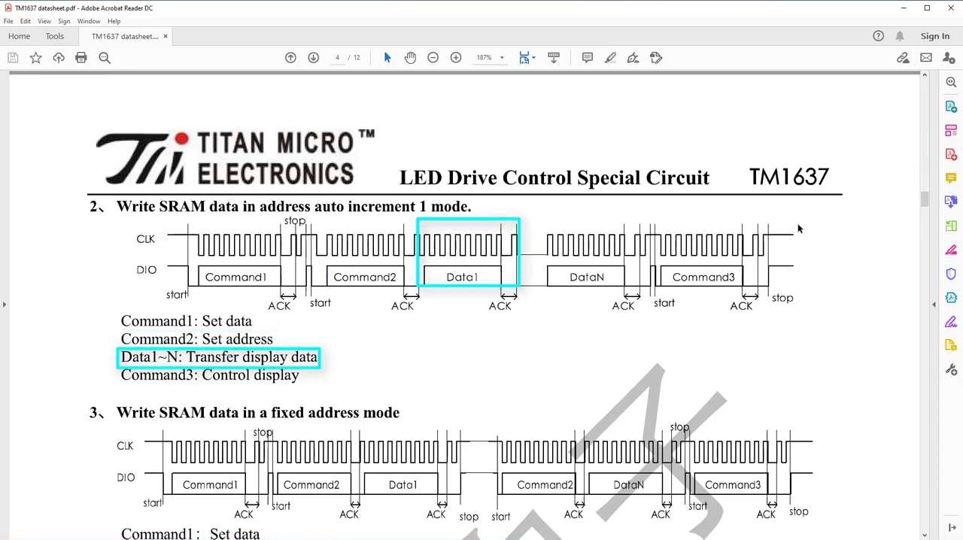
Scroll the Data1~N section of the auto-increment write diagram, then return to TM1637.c.
{"action": "scroll", "scroll_direction": "down", "scroll_amount": 3}
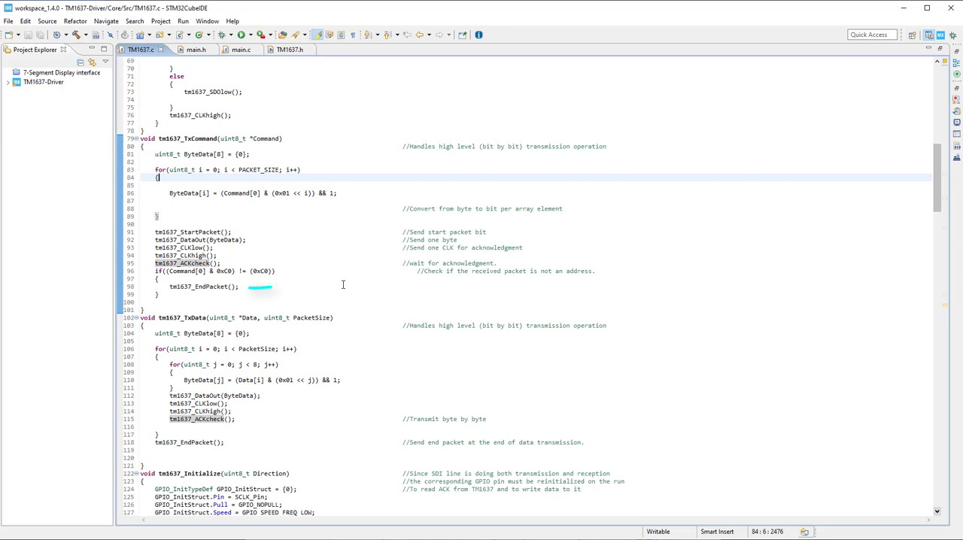
{"action": "scroll", "scroll_direction": "down", "scroll_amount": 3}
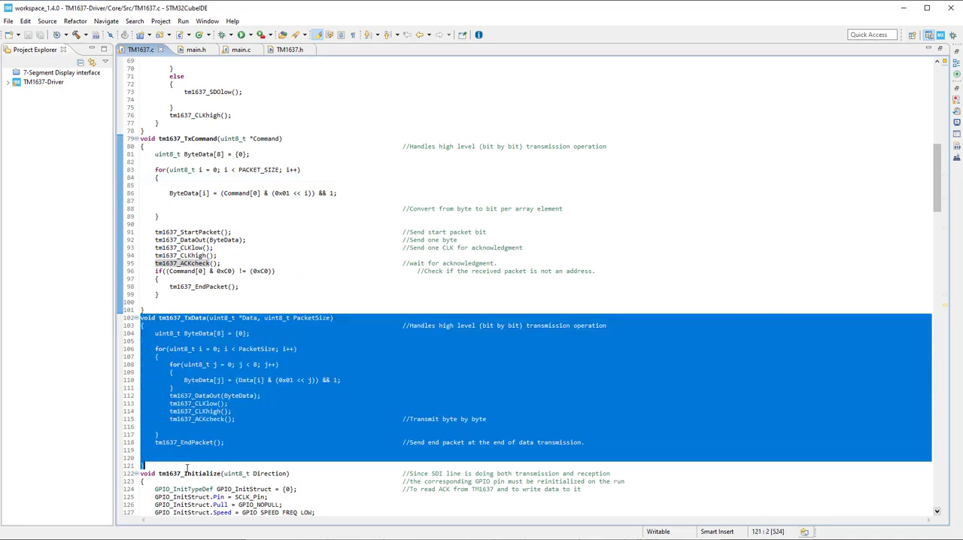
{"action": "left_click", "coordinate": [205, 458]}
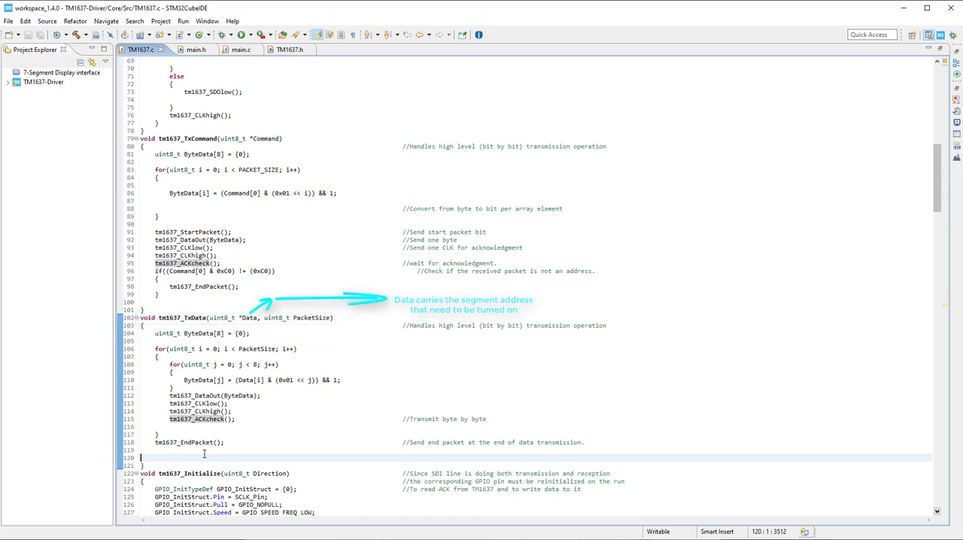
{"action": "scroll", "scroll_direction": "down", "scroll_amount": 3}
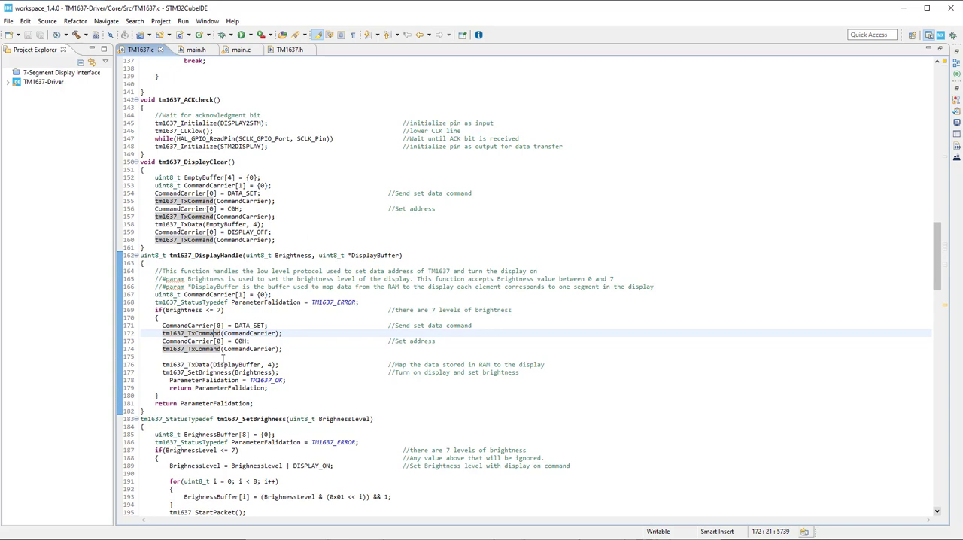
{"action": "mouse_move", "coordinate": [301, 334]}
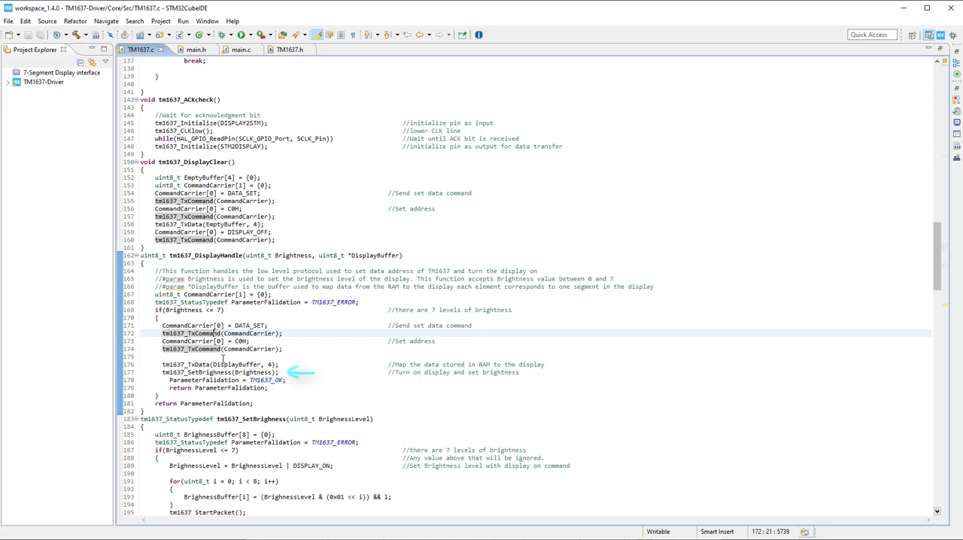
Scroll past tm1637_SetBrightness and switch to main.c showing the CurrentDisplay array of four zeros.
{"action": "scroll", "scroll_direction": "down", "scroll_amount": 3}
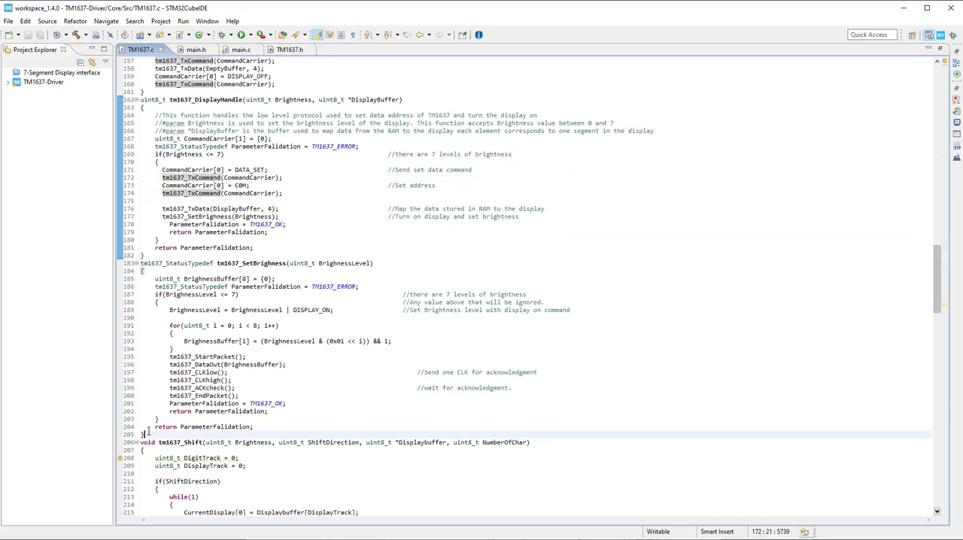
{"action": "left_click", "coordinate": [253, 310]}
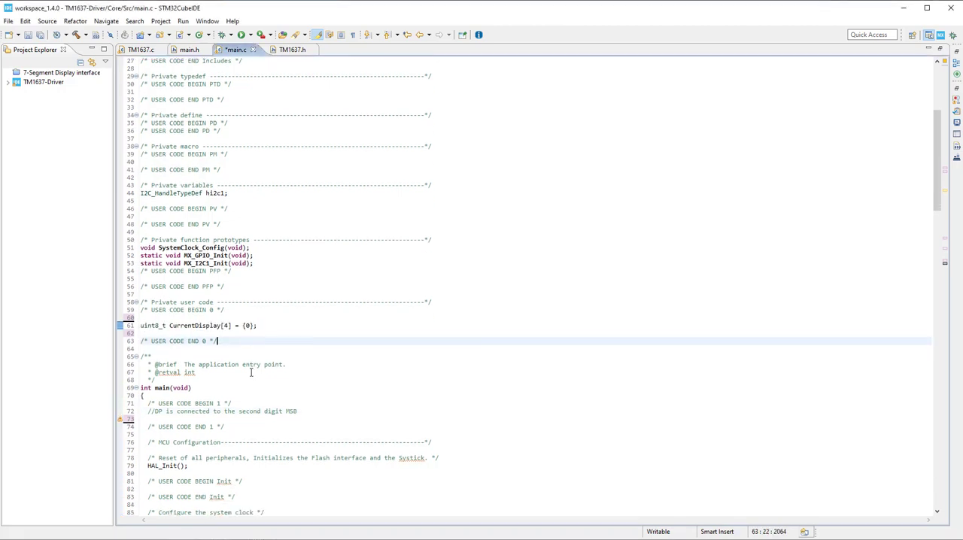
Review main.c's char2segments loop and tm1637_Shift call, then switch to the GitHub stm32-tm1637-library repo.
{"action": "scroll", "scroll_direction": "down", "scroll_amount": 3}
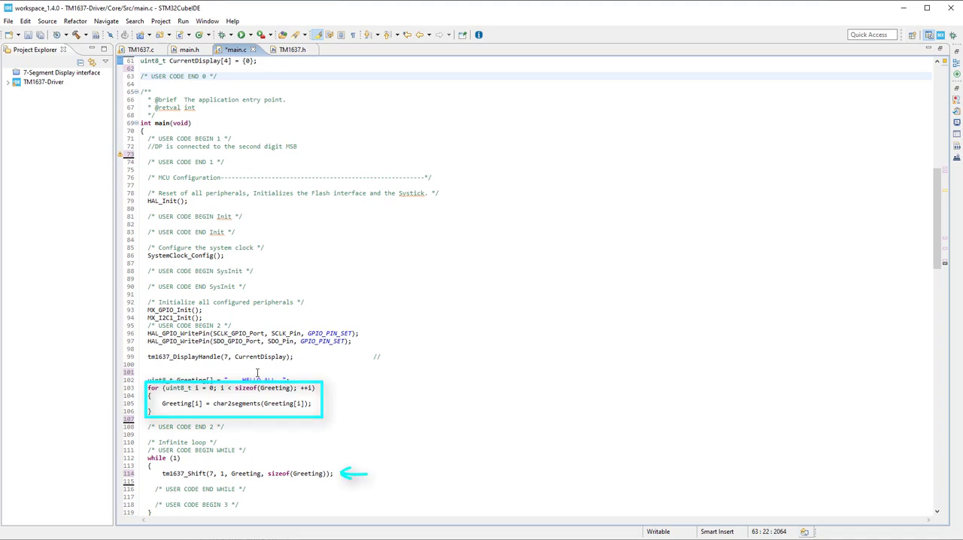
{"action": "left_click", "coordinate": [142, 48]}
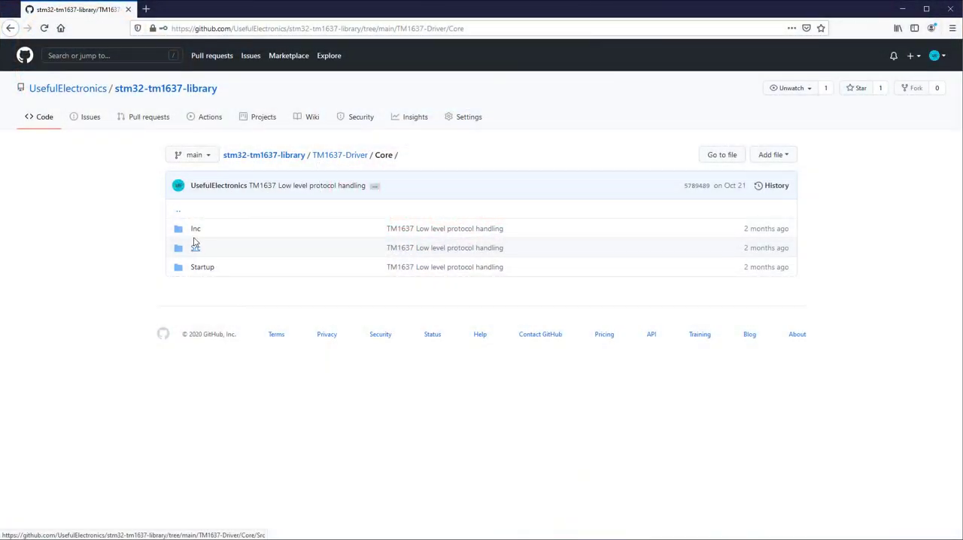
Navigate into Core/Src and view TM1637.c with its clock, data and packet functions.
{"action": "left_click", "coordinate": [196, 246]}
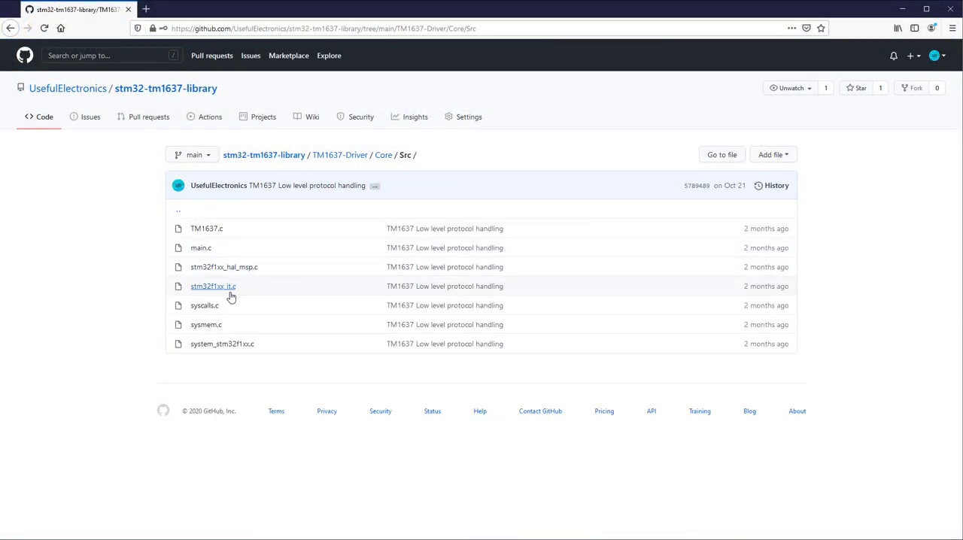
{"action": "left_click", "coordinate": [206, 229]}
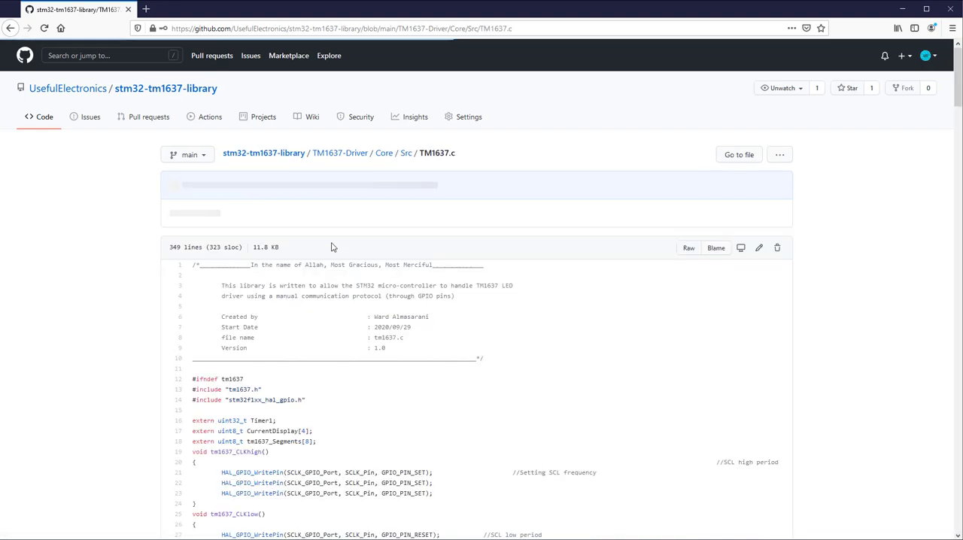
{"action": "scroll", "scroll_direction": "down", "scroll_amount": 3}
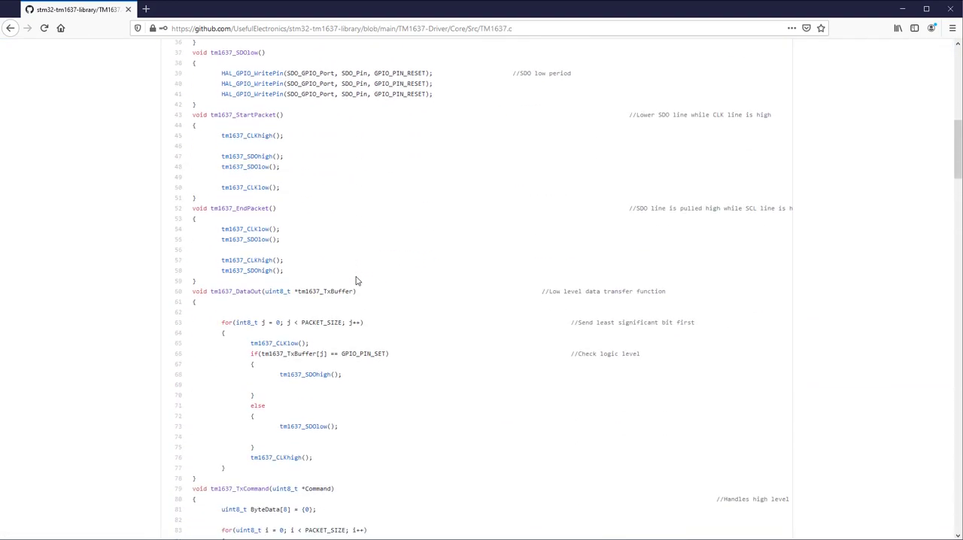